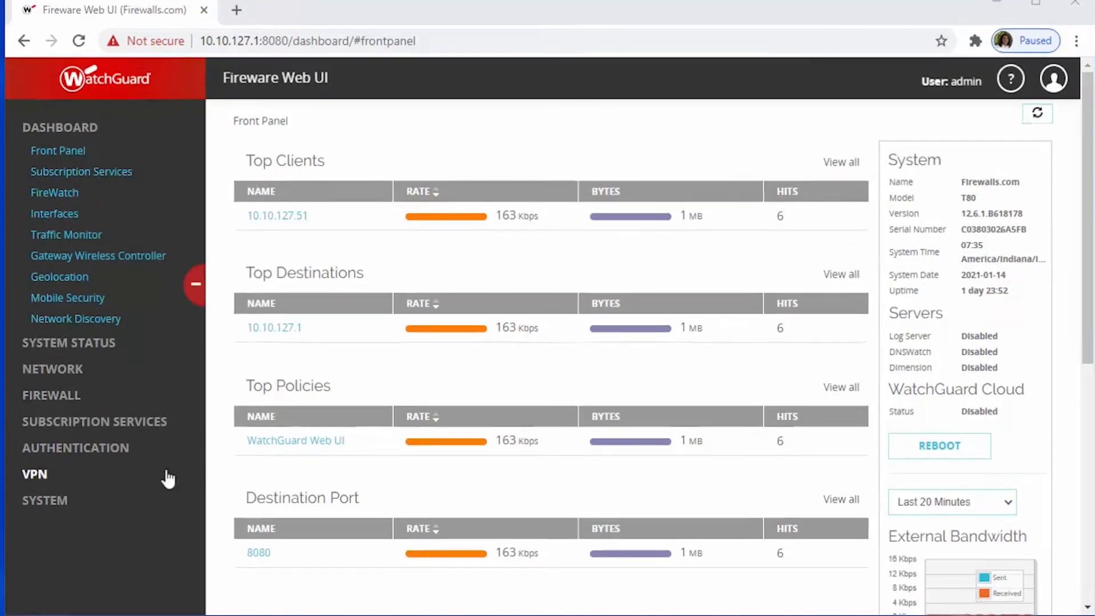
Step: Expand the System section of the left navigation to list its settings pages
click(44, 500)
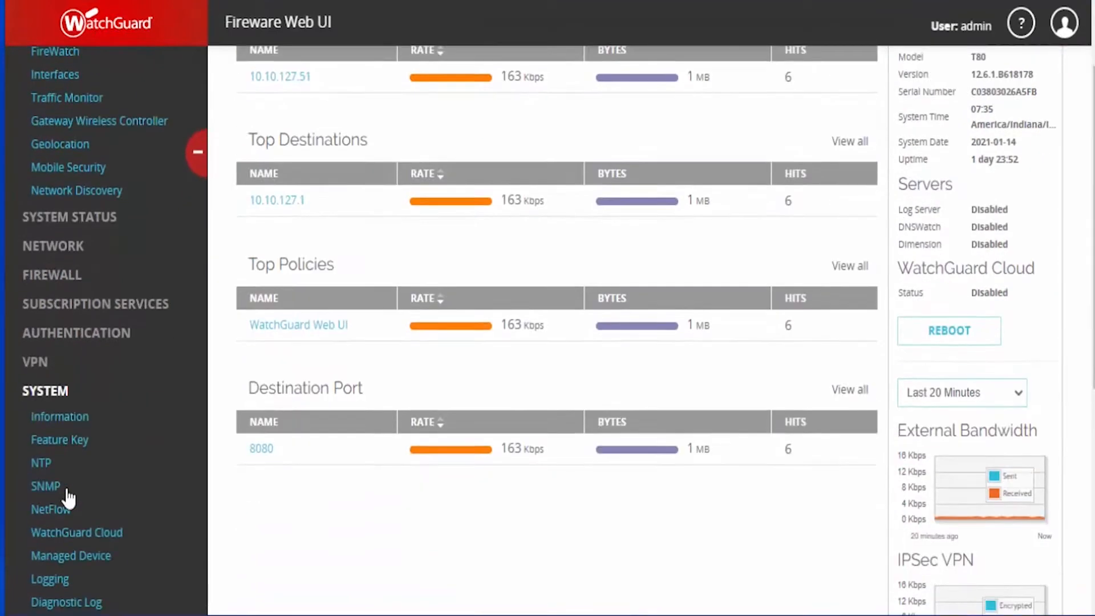
scroll(down, 3)
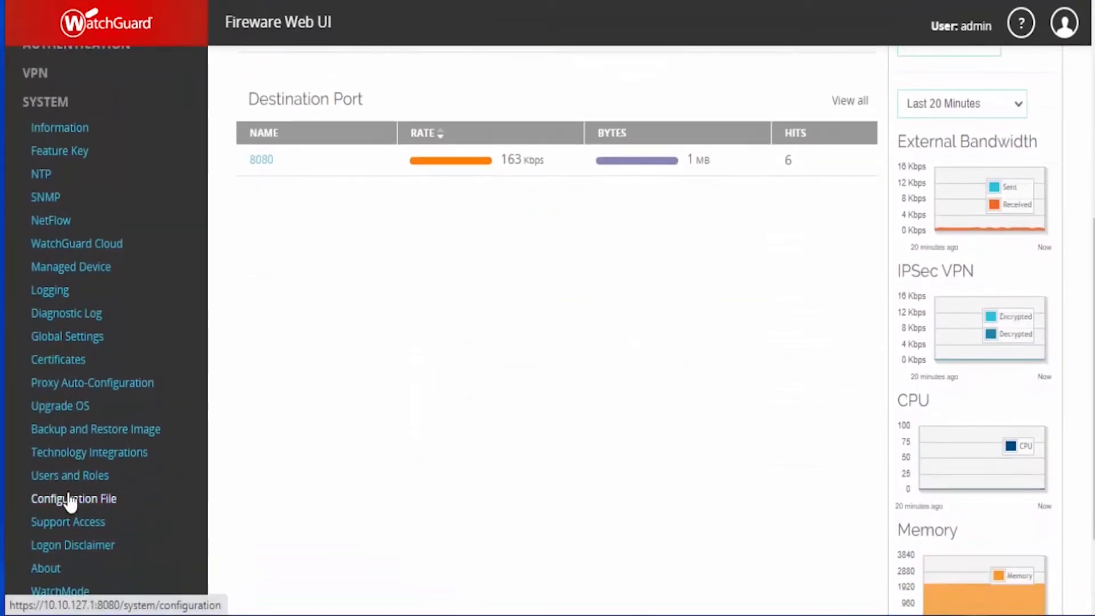
Step: Download the Firebox configuration as Firewalls.com (1).xml.gz from the Configuration File page
click(74, 498)
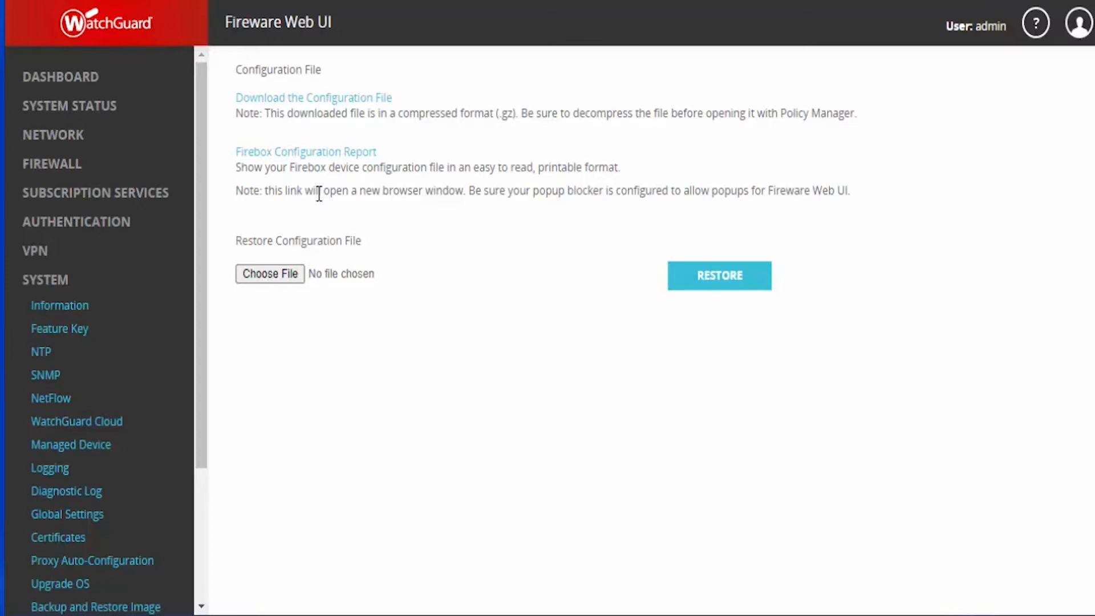
mouse_move(320, 196)
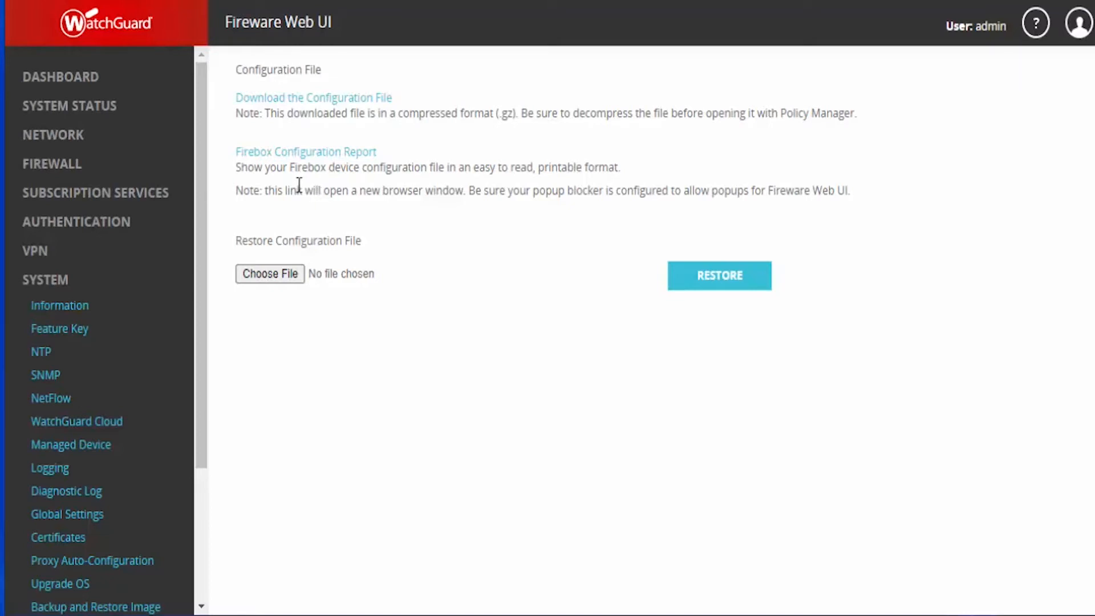
mouse_move(324, 237)
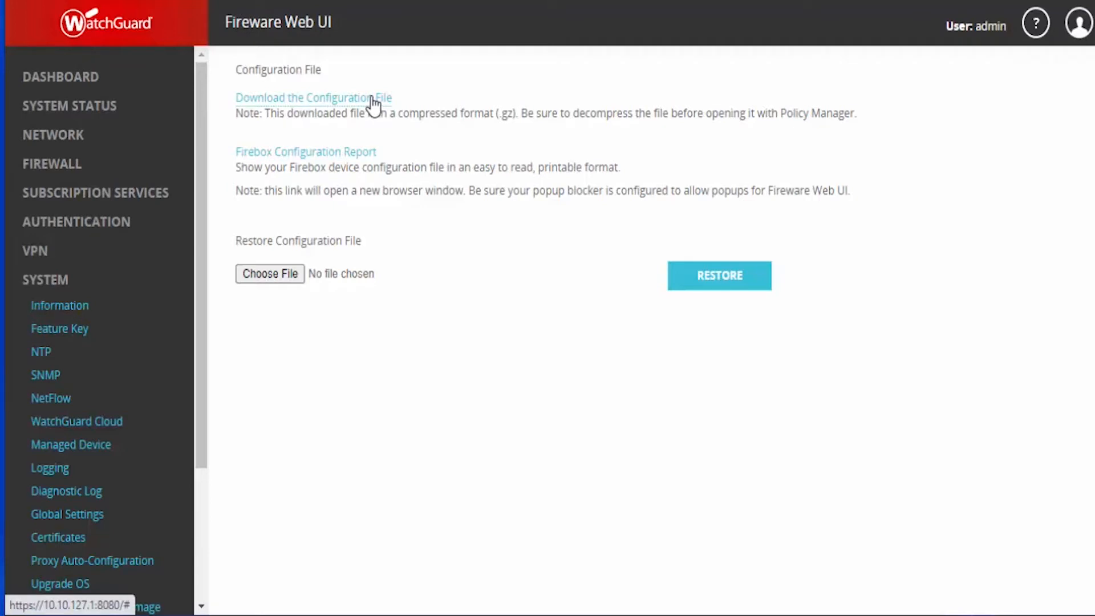
click(313, 97)
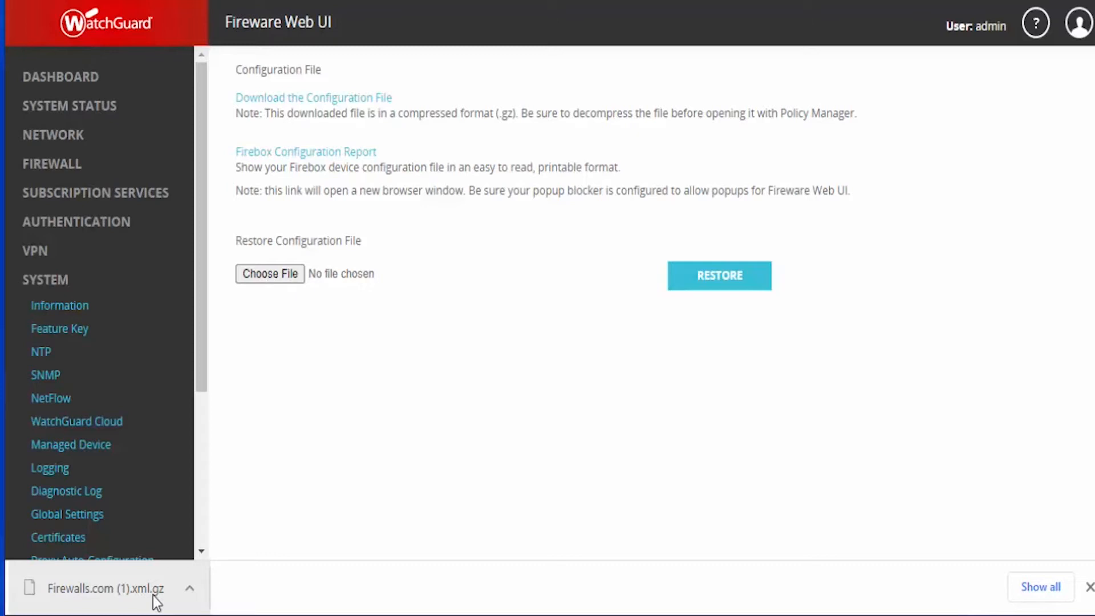
scroll(down, 3)
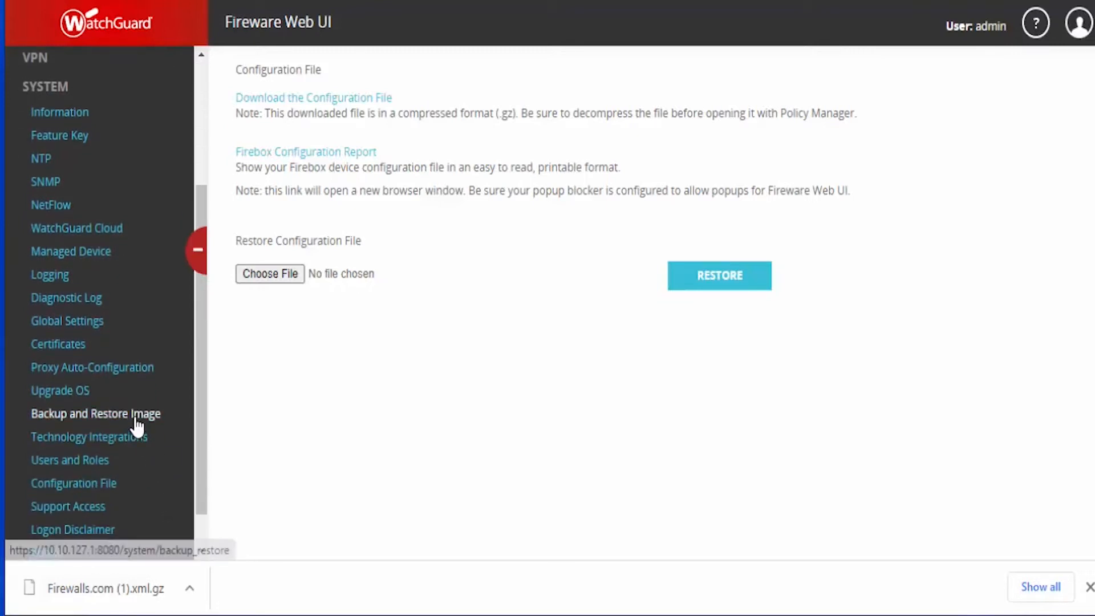
Step: Open System > Backup and Restore Image to view the two stored Firebox images
click(96, 413)
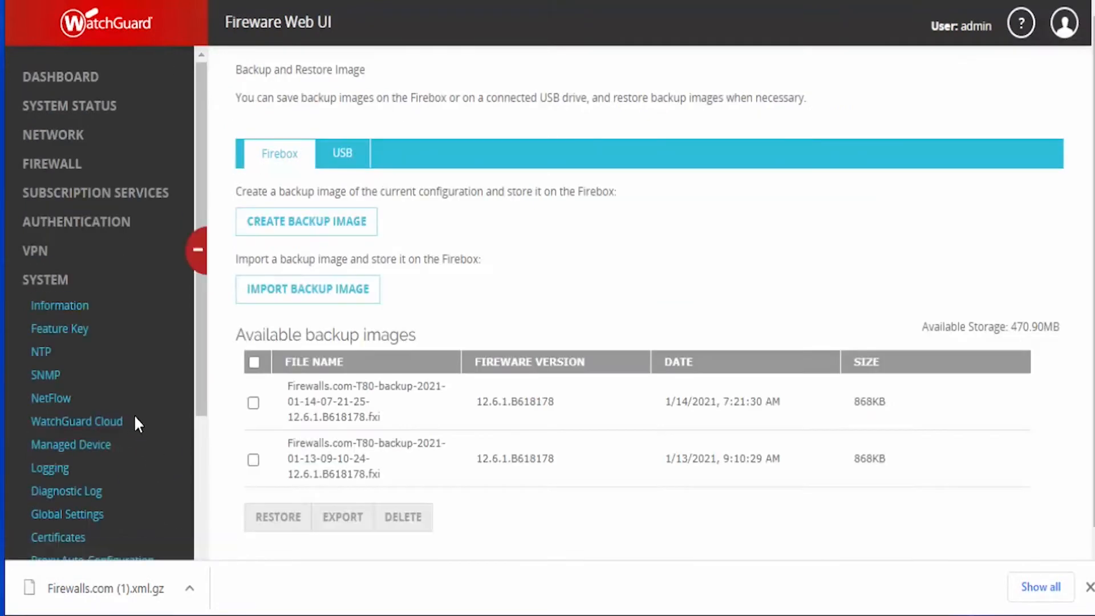
mouse_move(152, 407)
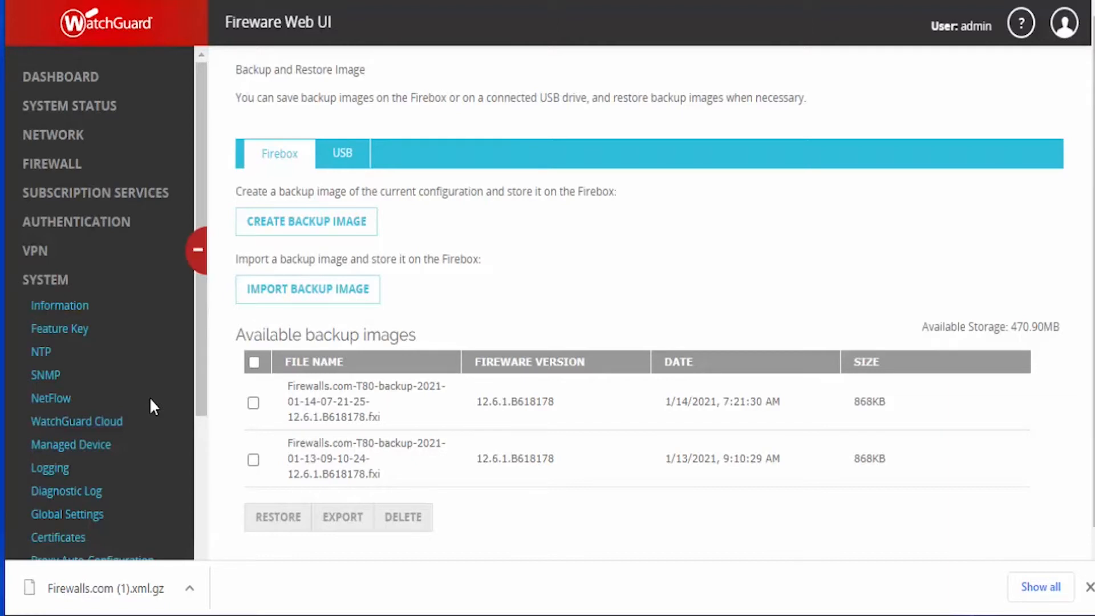
mouse_move(342, 153)
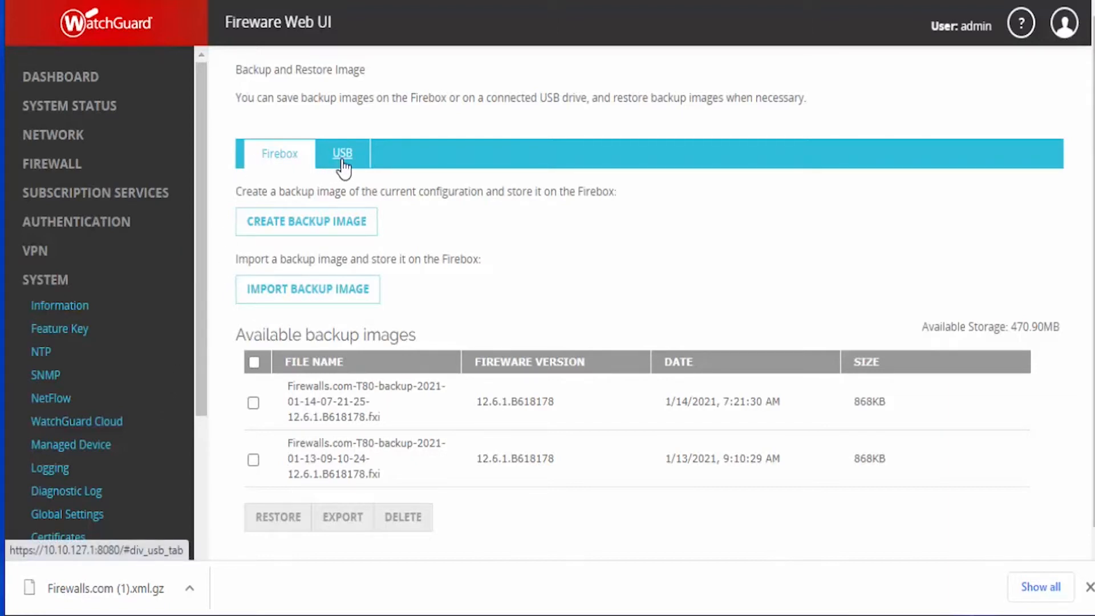
mouse_move(307, 137)
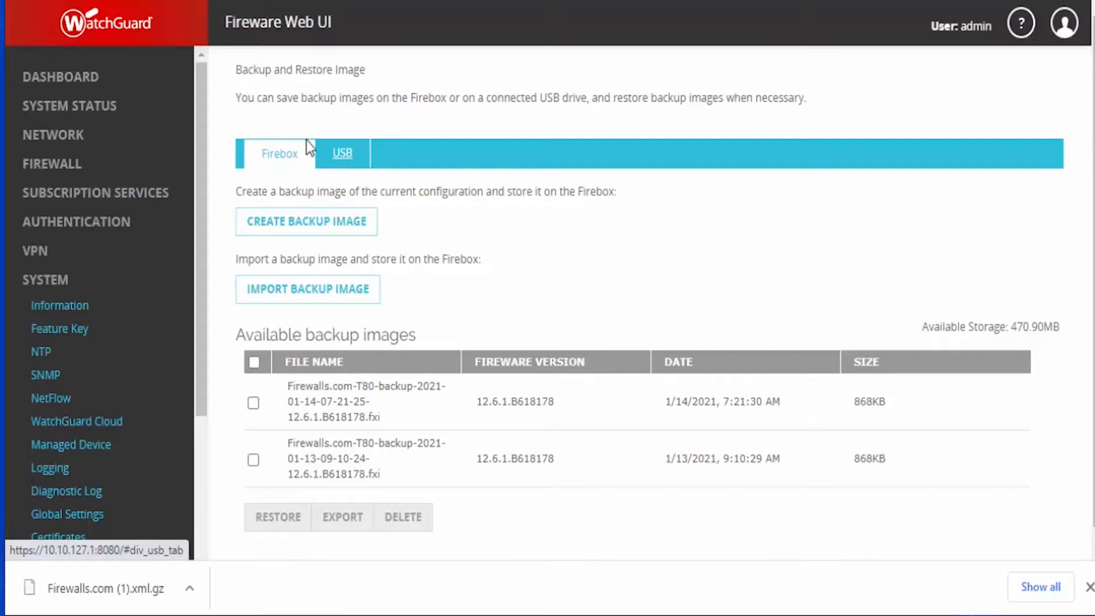
mouse_move(310, 183)
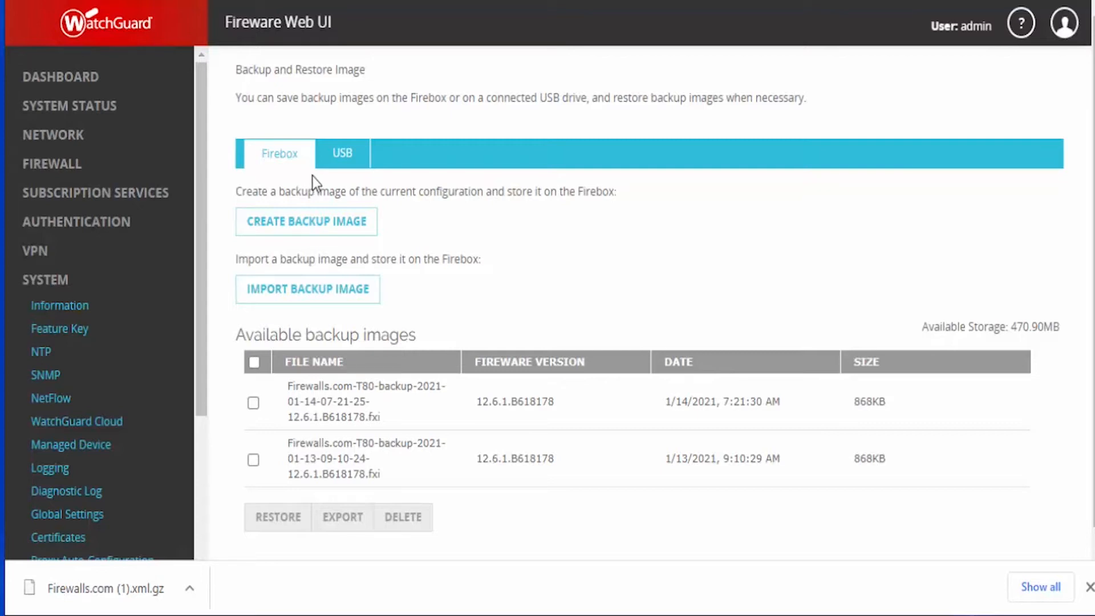
mouse_move(337, 181)
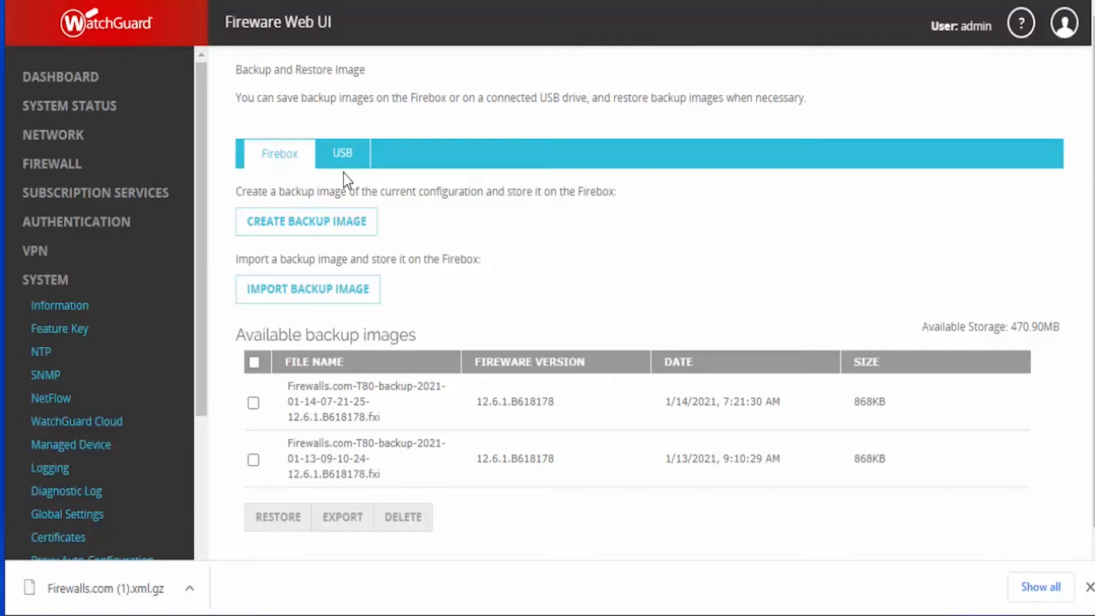
mouse_move(343, 240)
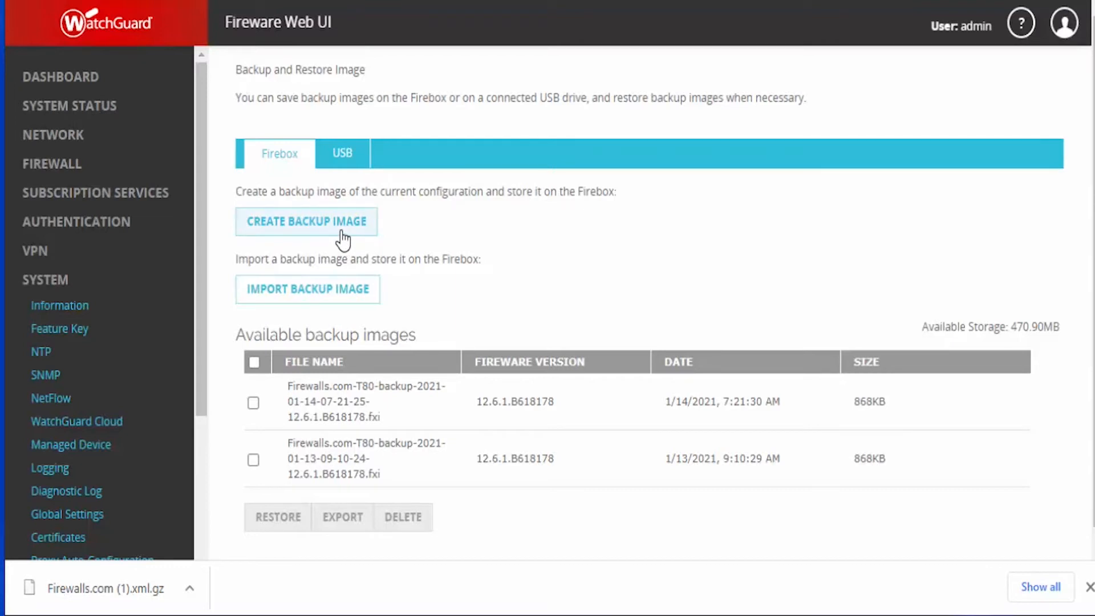
Step: Create a new Firebox backup image dated 1/14/2021, 7:39:17 AM and select it
click(305, 221)
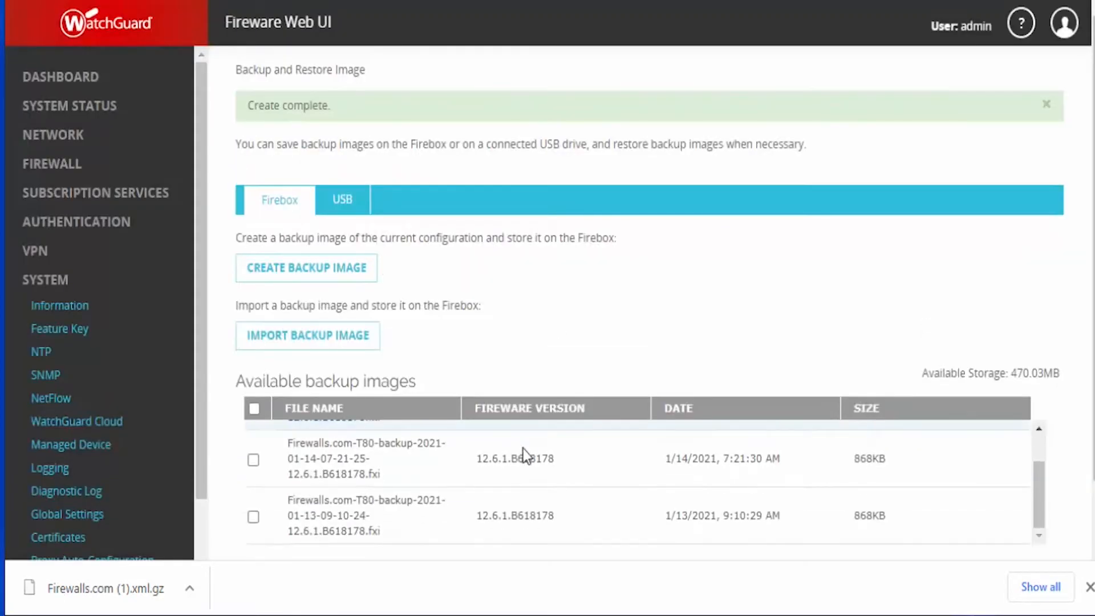
click(305, 267)
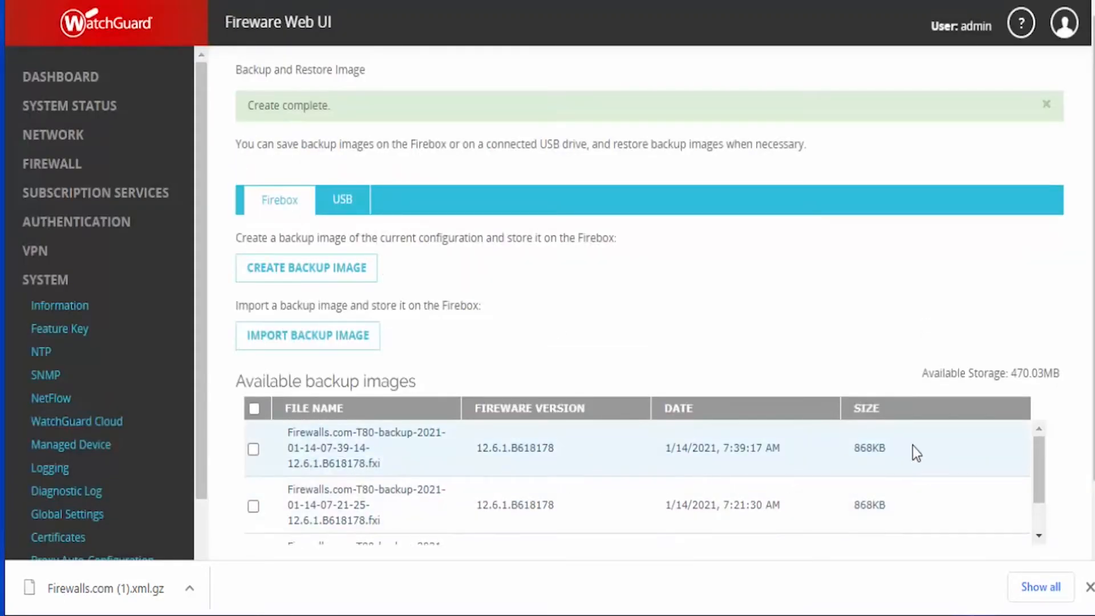
mouse_move(554, 486)
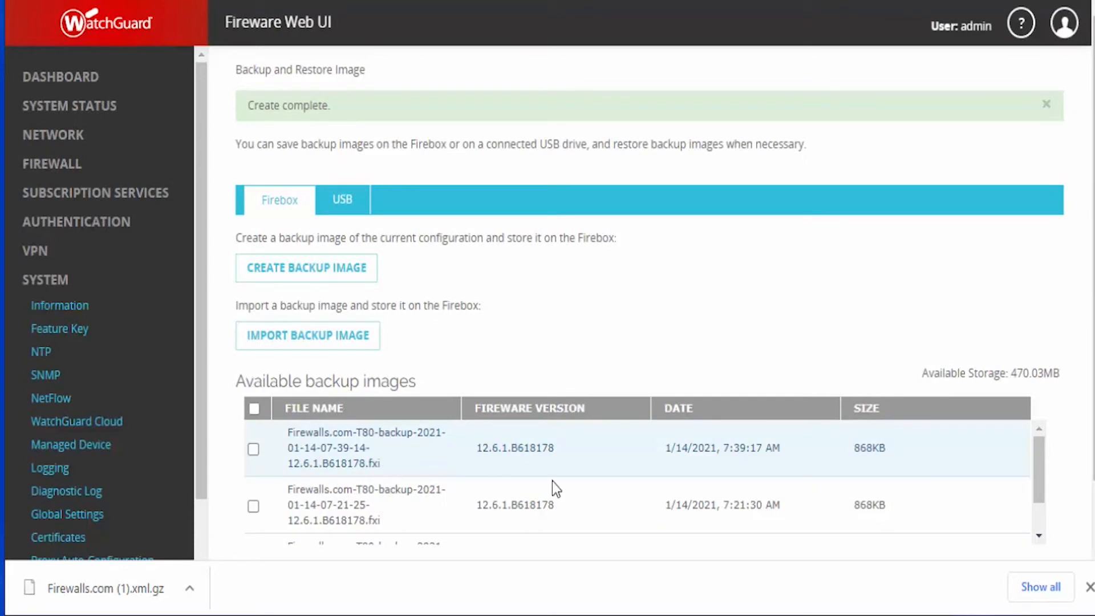
mouse_move(408, 477)
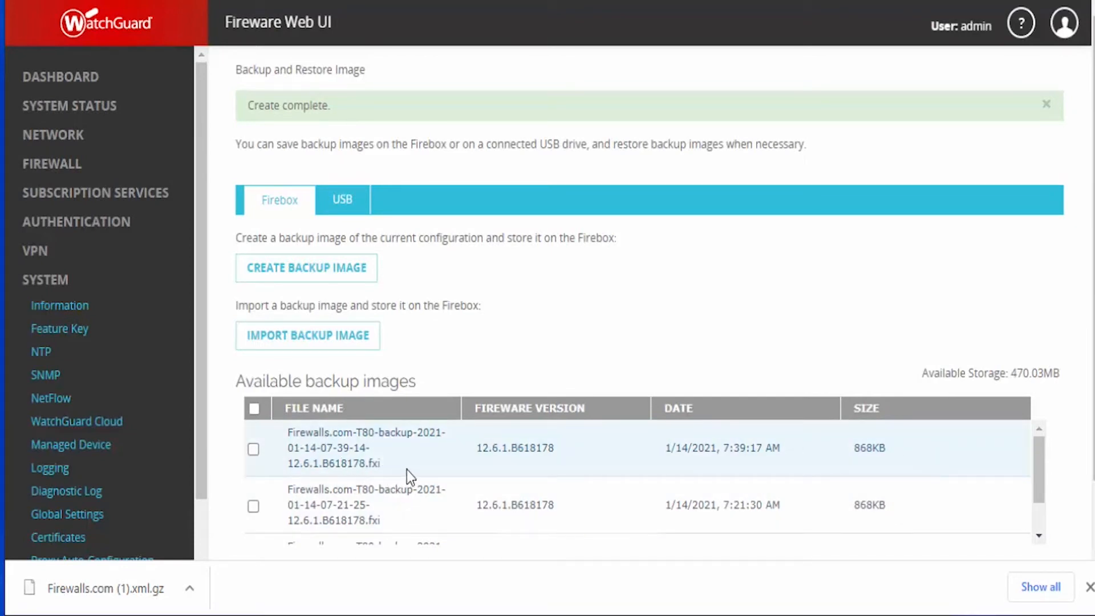
mouse_move(719, 466)
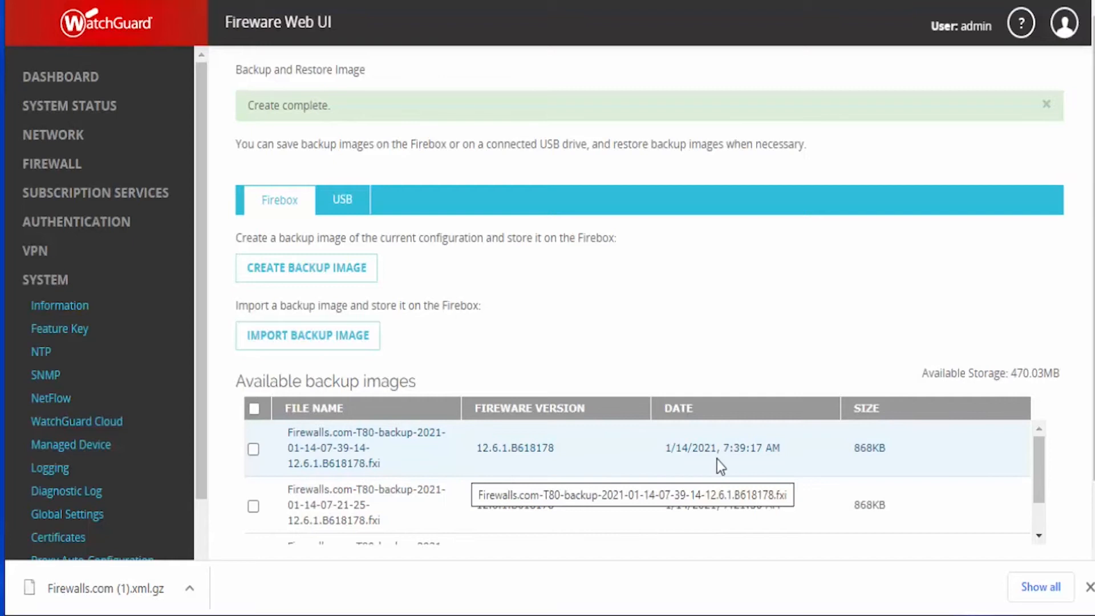
mouse_move(895, 456)
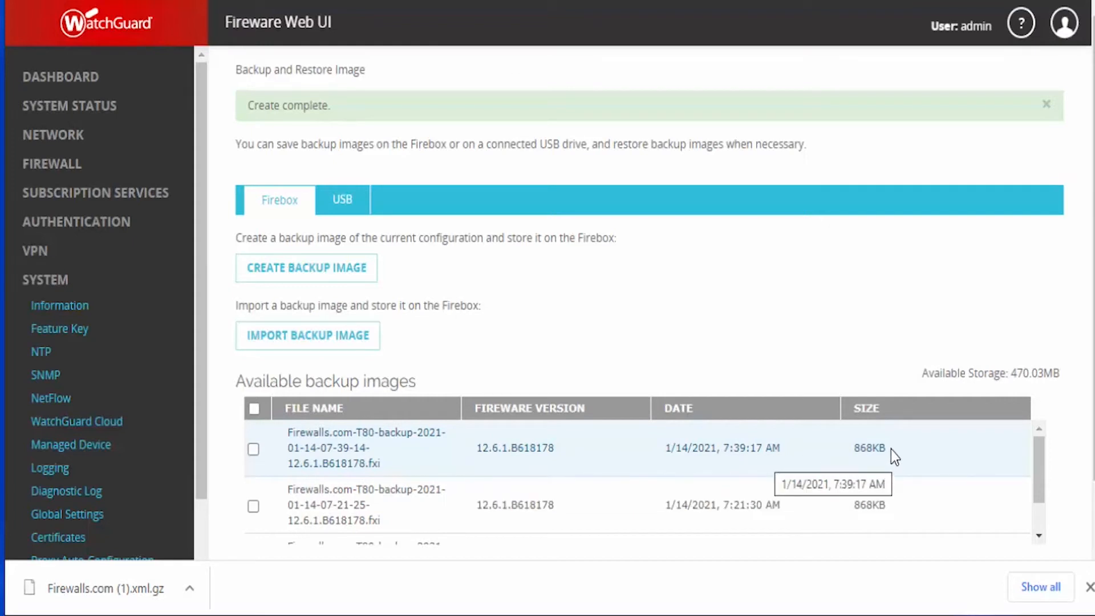
mouse_move(1051, 407)
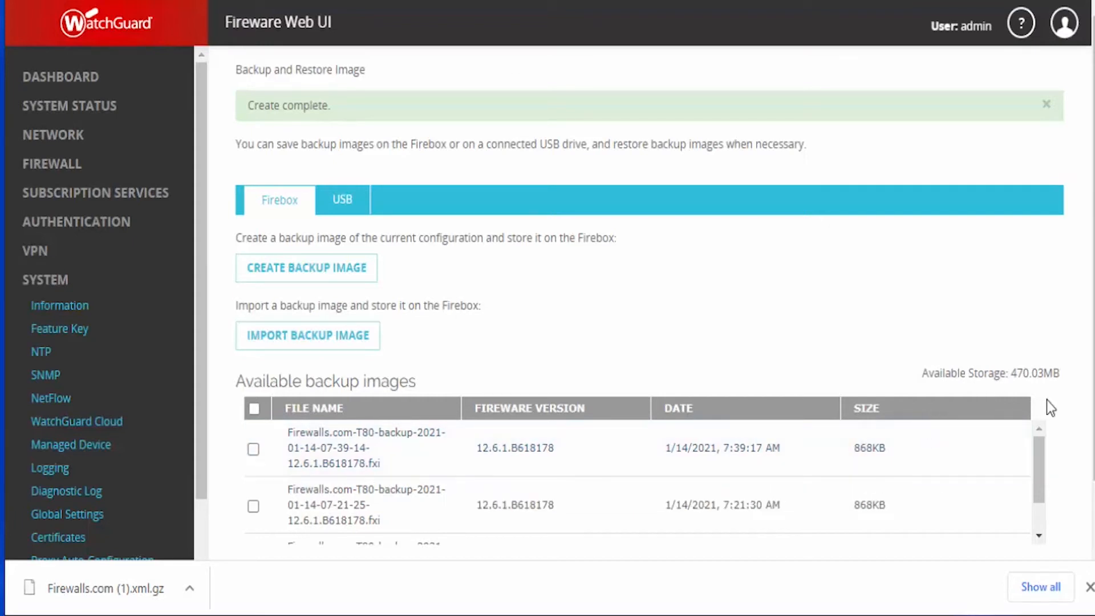
mouse_move(1014, 379)
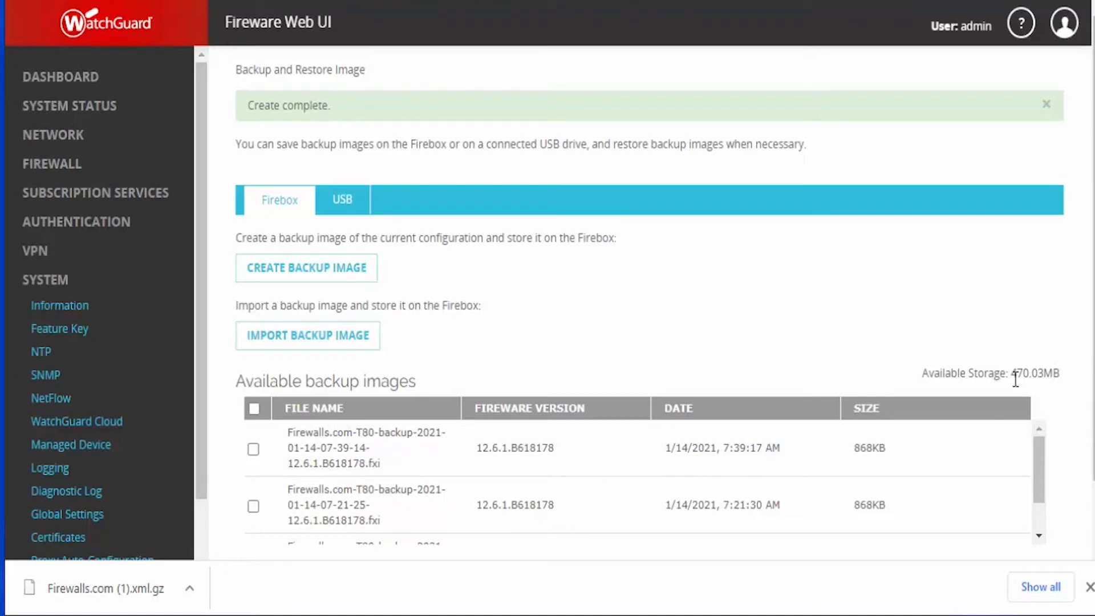
mouse_move(970, 431)
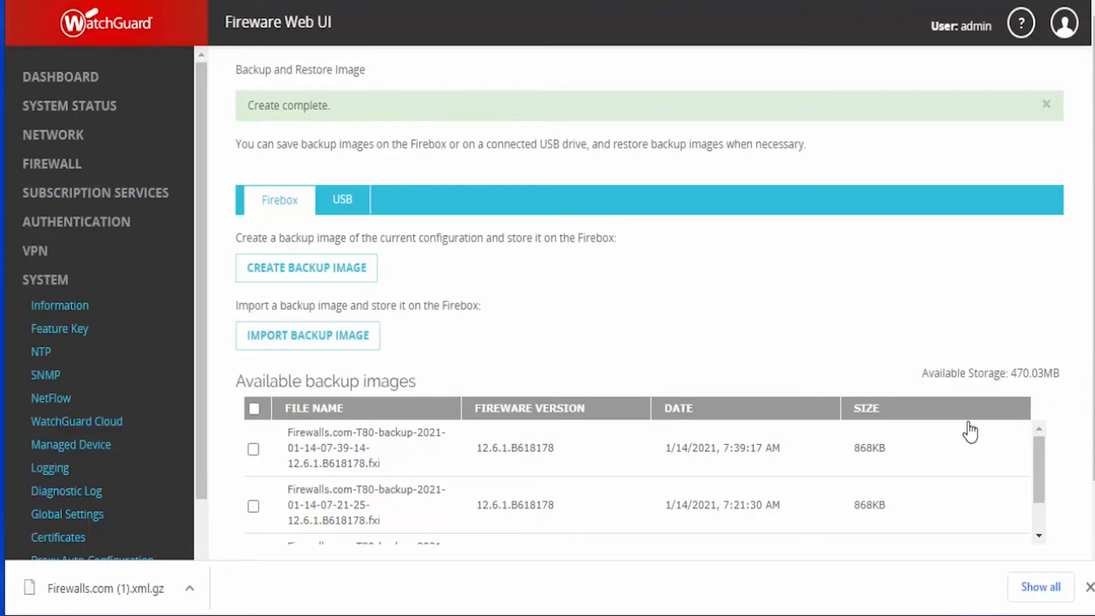
mouse_move(861, 479)
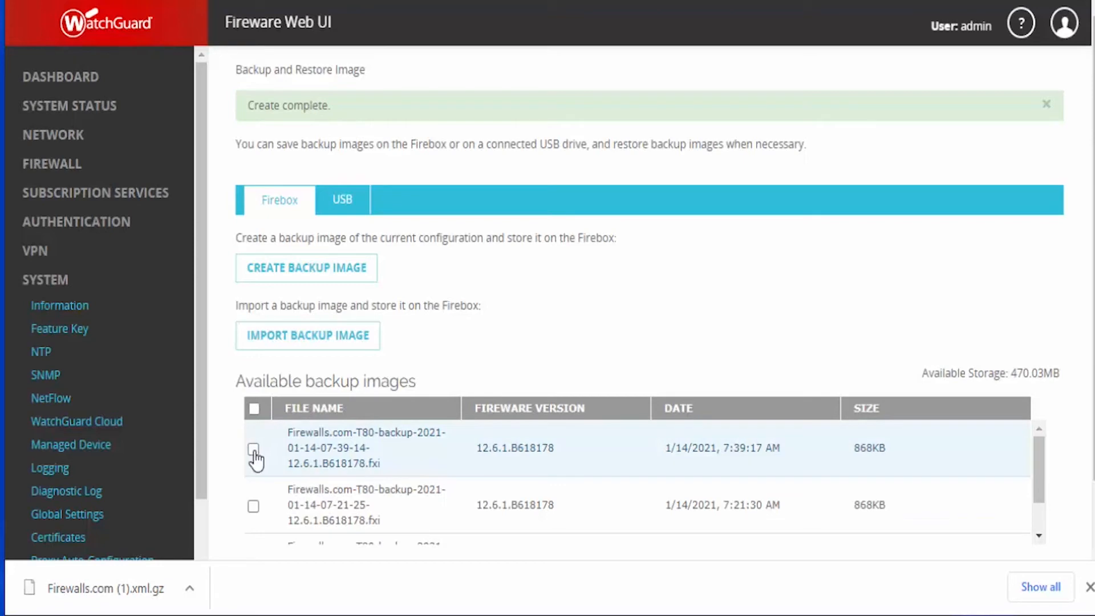
click(253, 447)
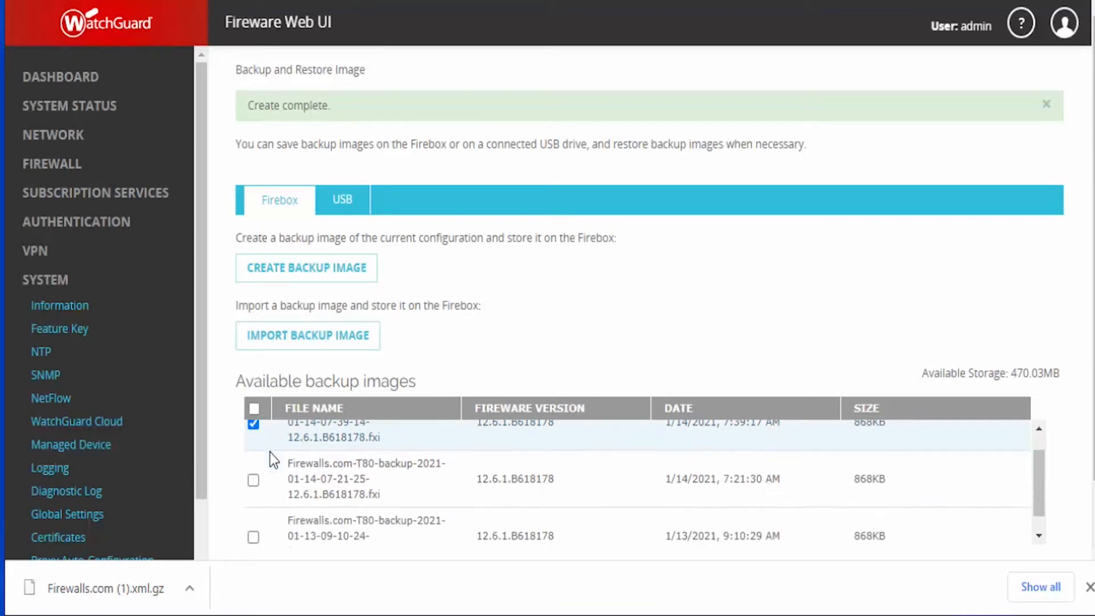
Step: Export the selected newest backup image, bringing up the encryption password prompt
scroll(down, 3)
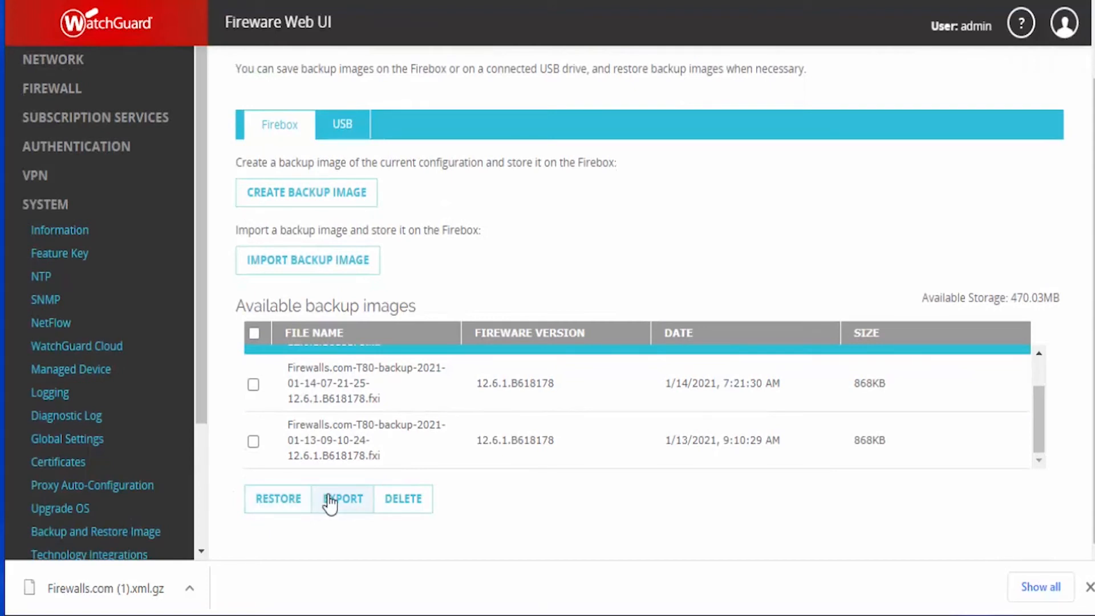
click(343, 499)
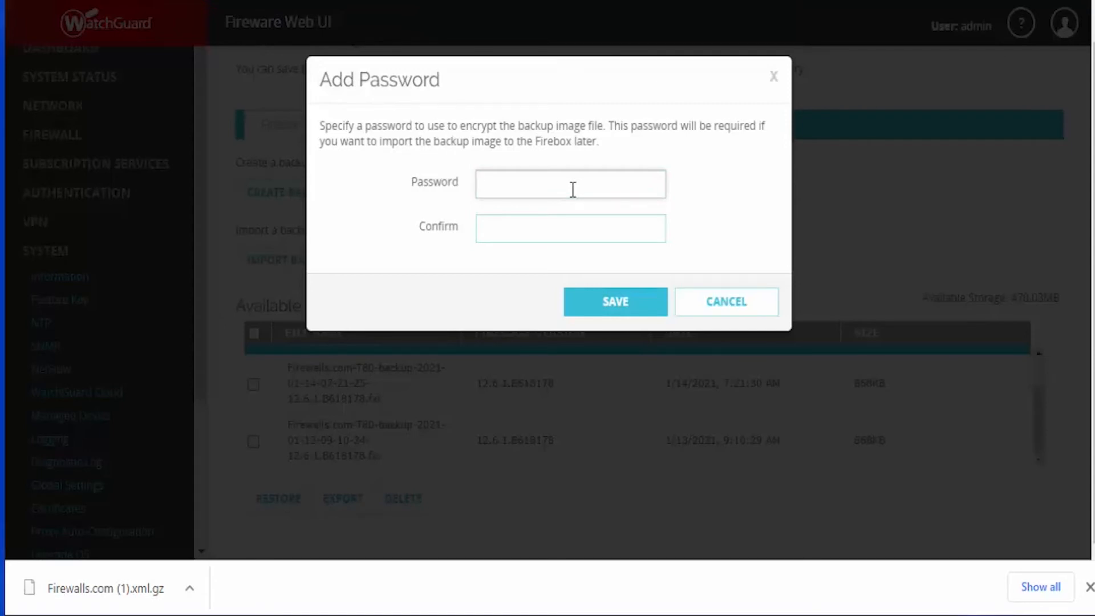
Step: Enter and confirm an encryption password, then save the backup image as a .fxi file
click(570, 184)
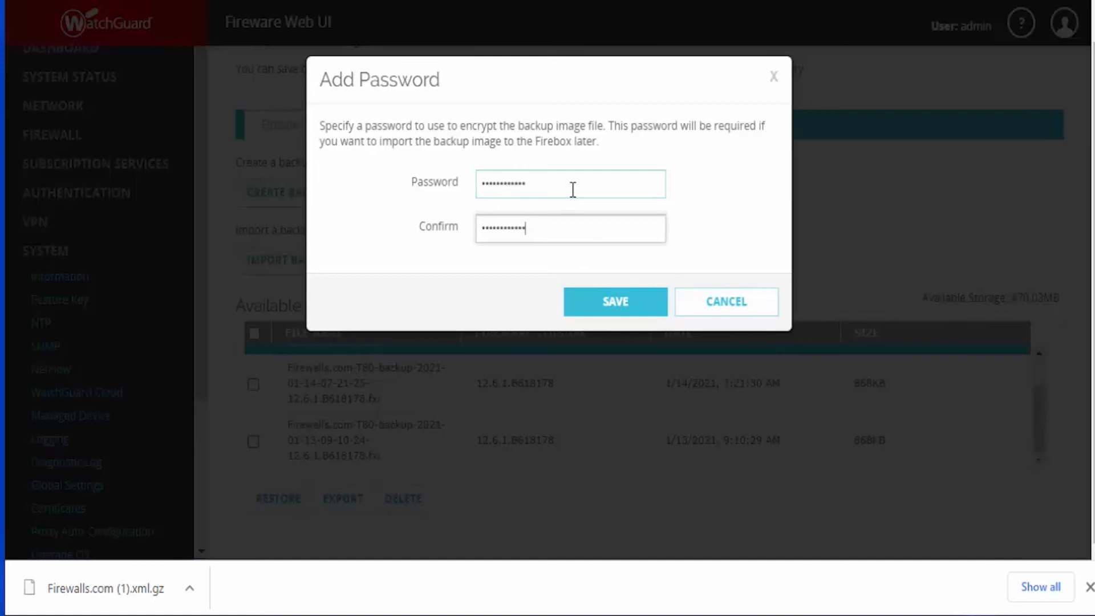
mouse_move(591, 208)
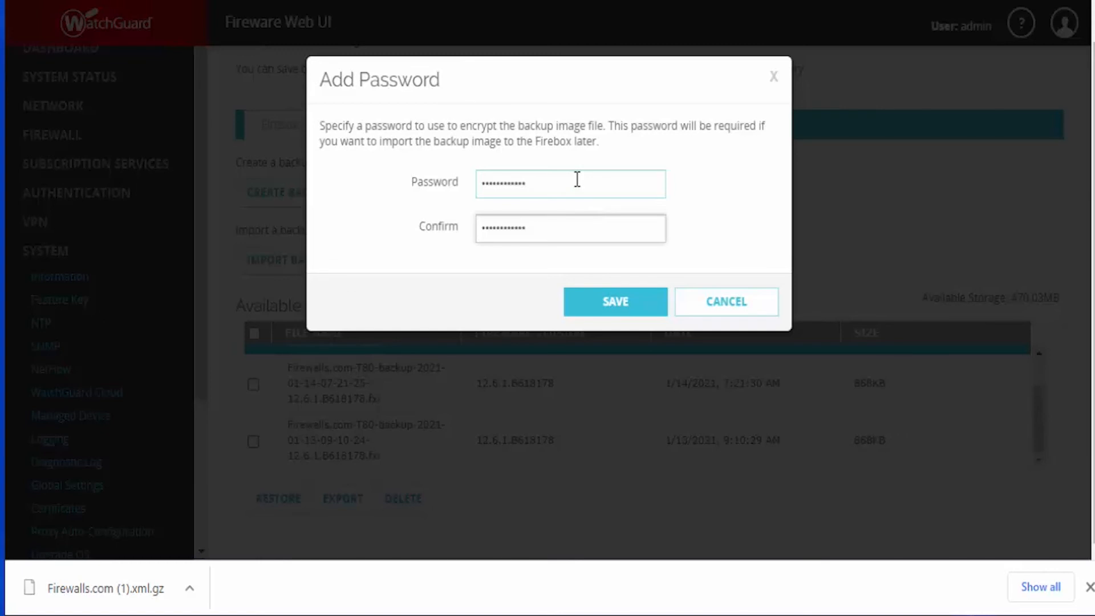
click(615, 301)
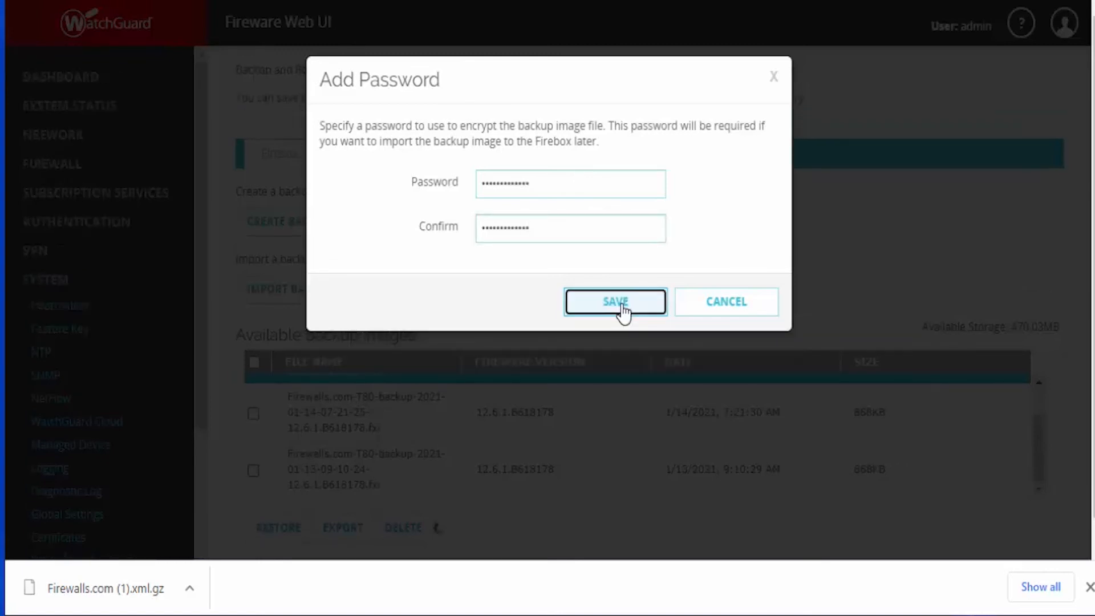
click(615, 301)
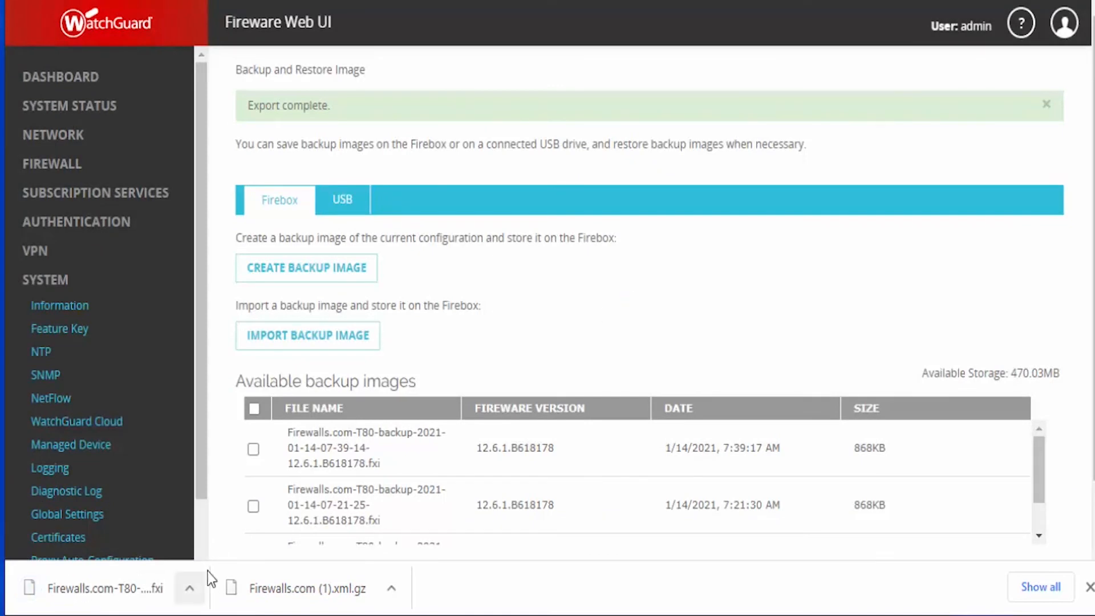